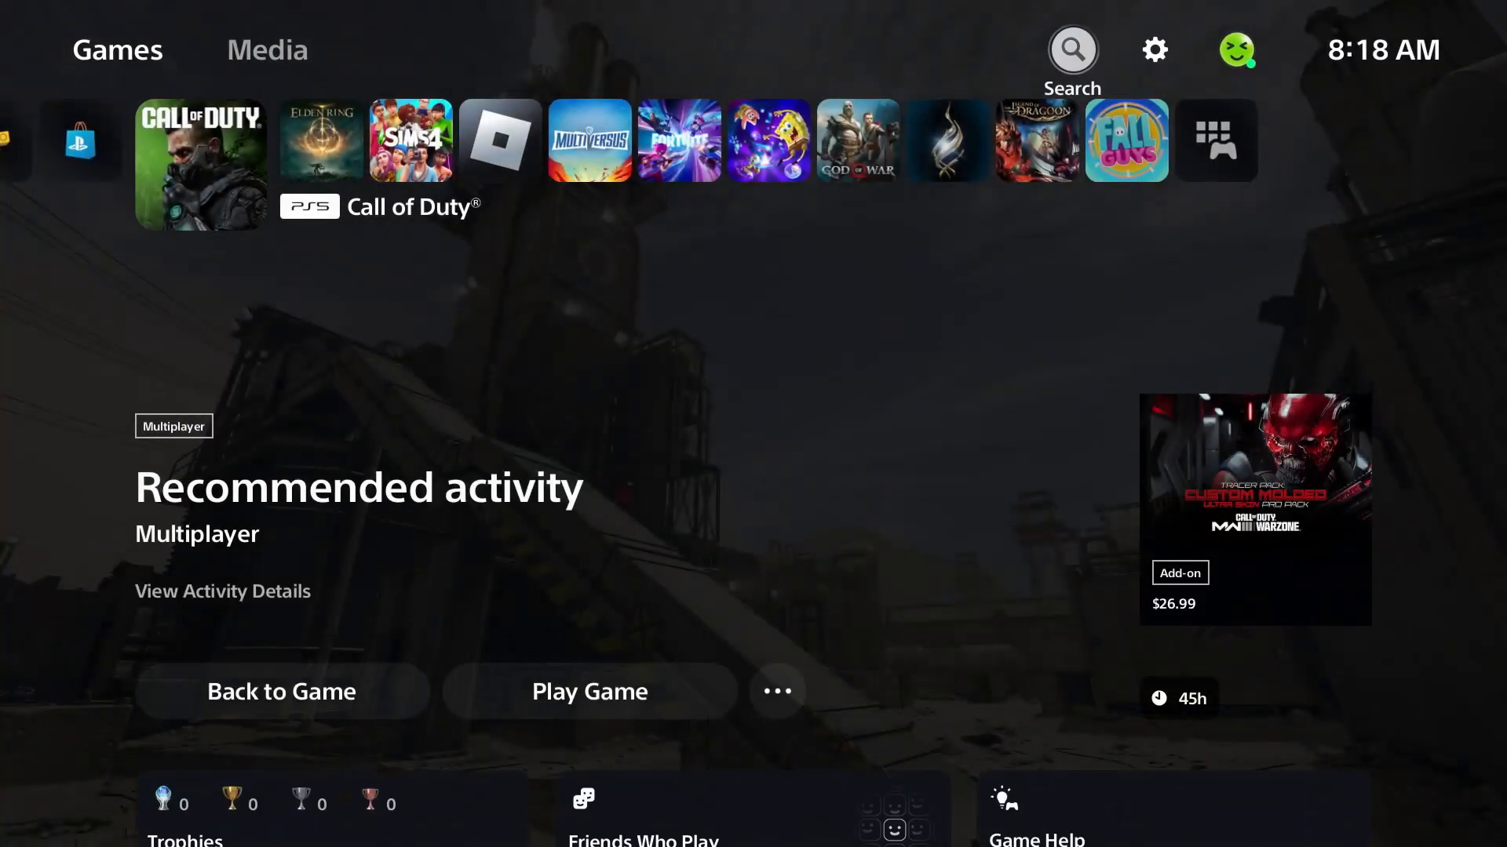
Reach the Remote Play options under Settings > System on the PS5 home screen.
{"action": "left_click", "coordinate": [1154, 49]}
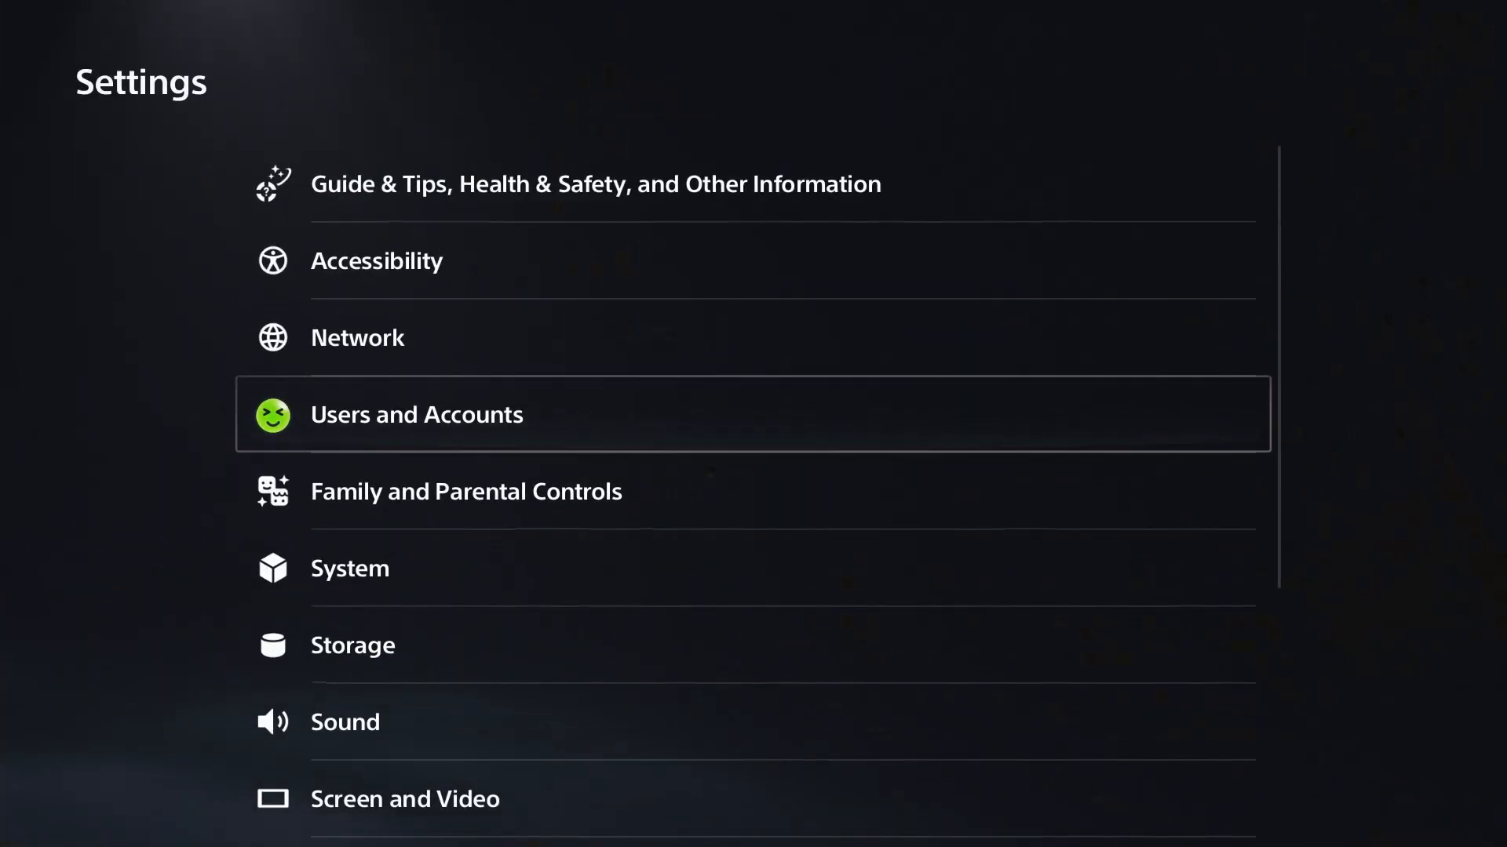
{"action": "left_click", "coordinate": [349, 568]}
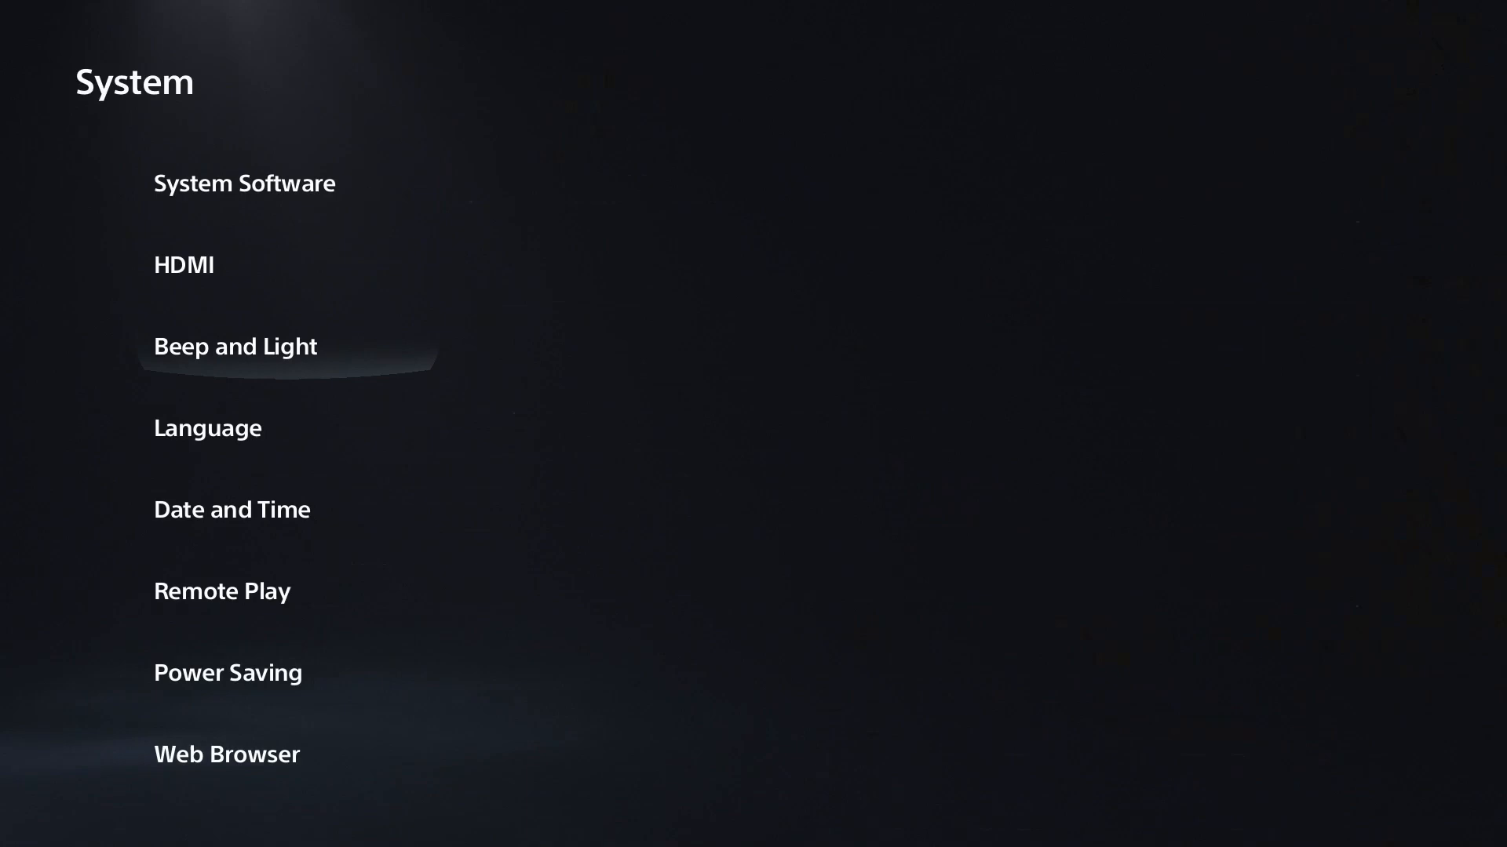
{"action": "left_click", "coordinate": [221, 590]}
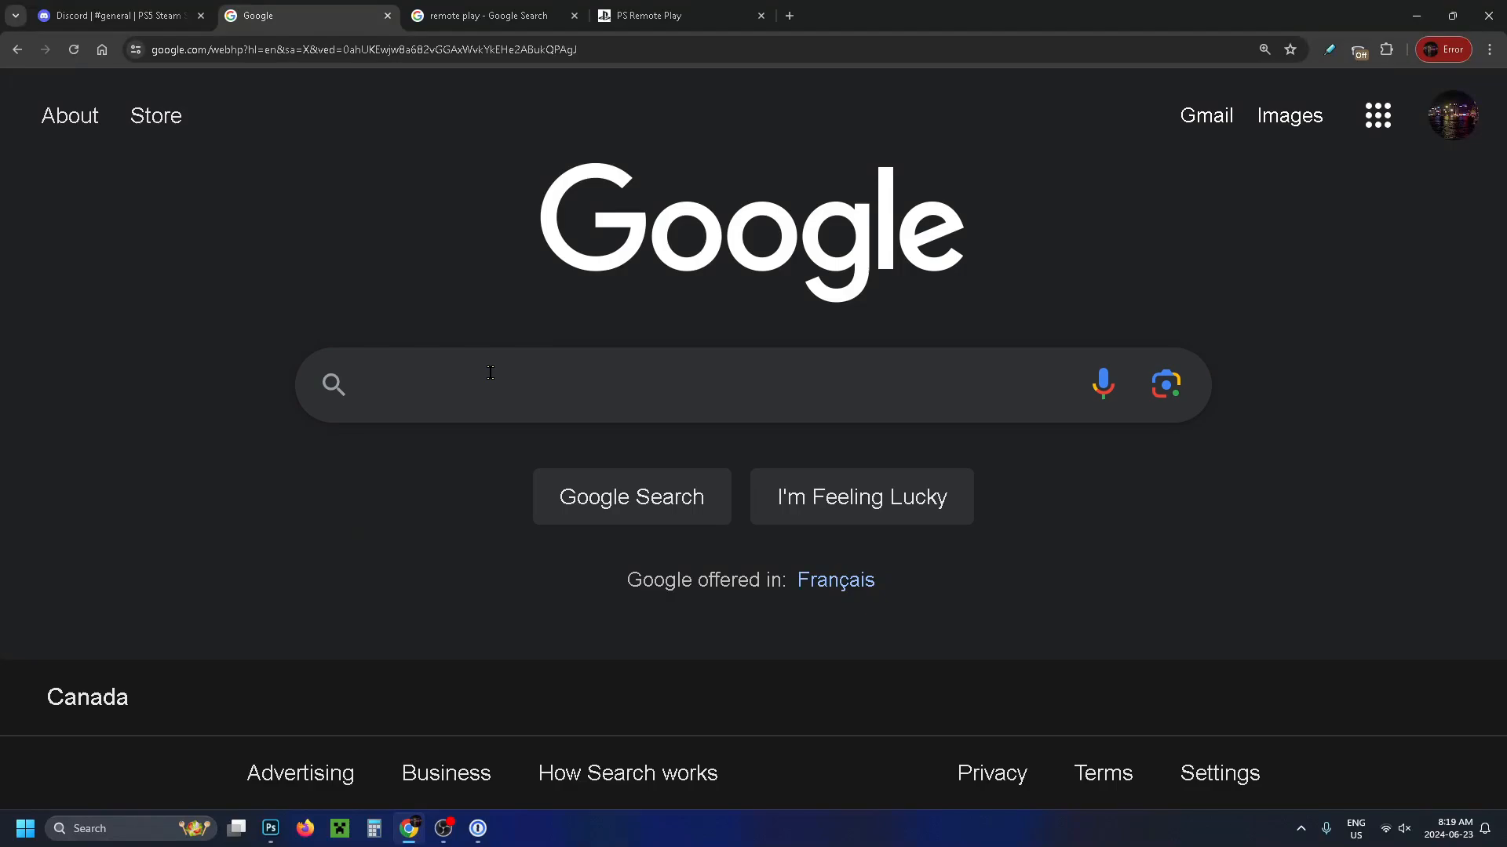
Search Google for 'remote play' to find the PS Remote Play app.
{"action": "type", "text": "remote pl"}
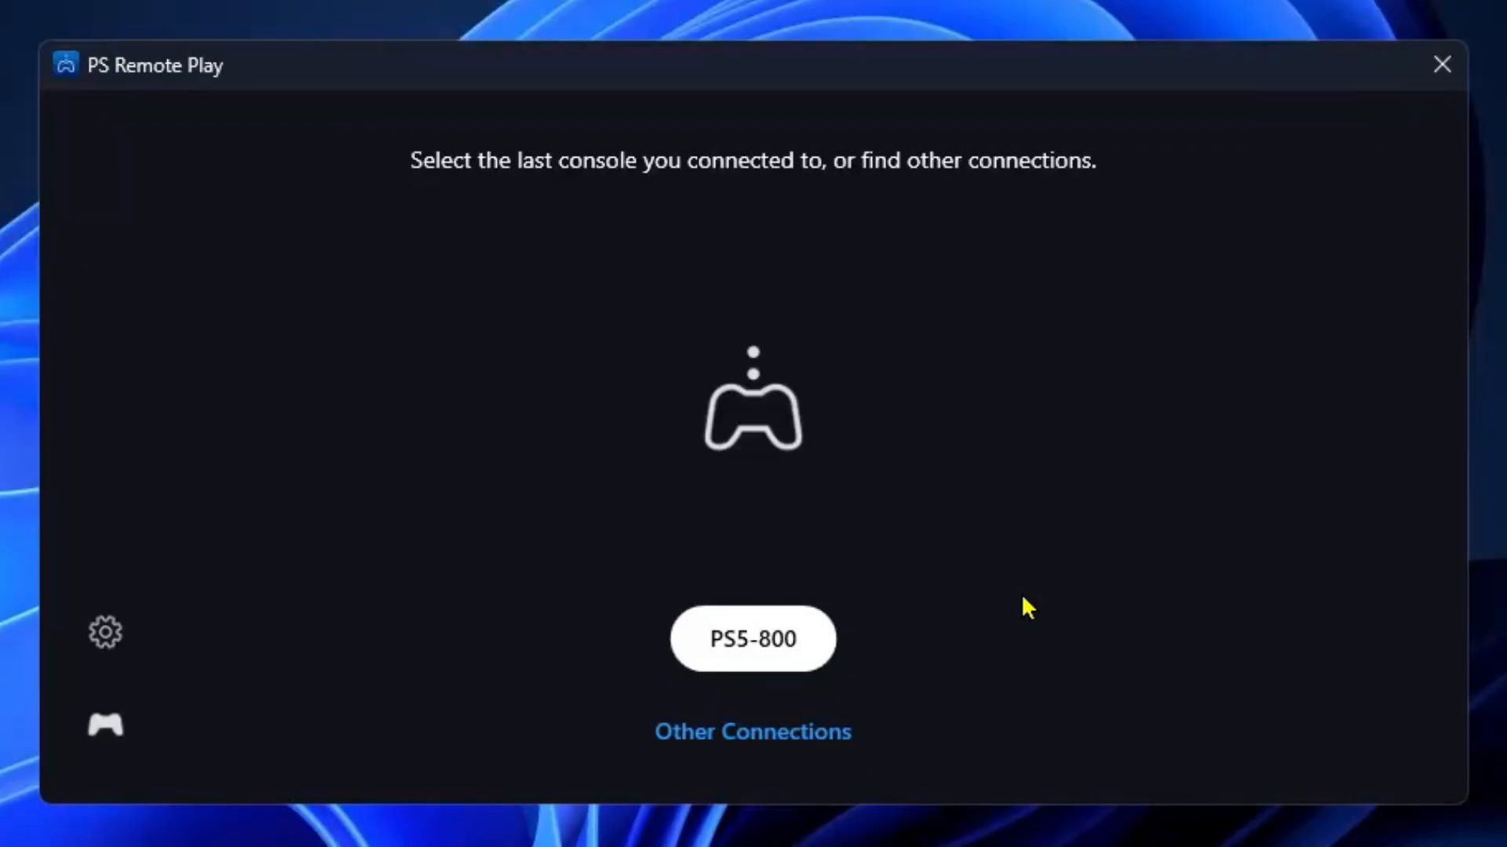
{"action": "mouse_move", "coordinate": [1086, 440]}
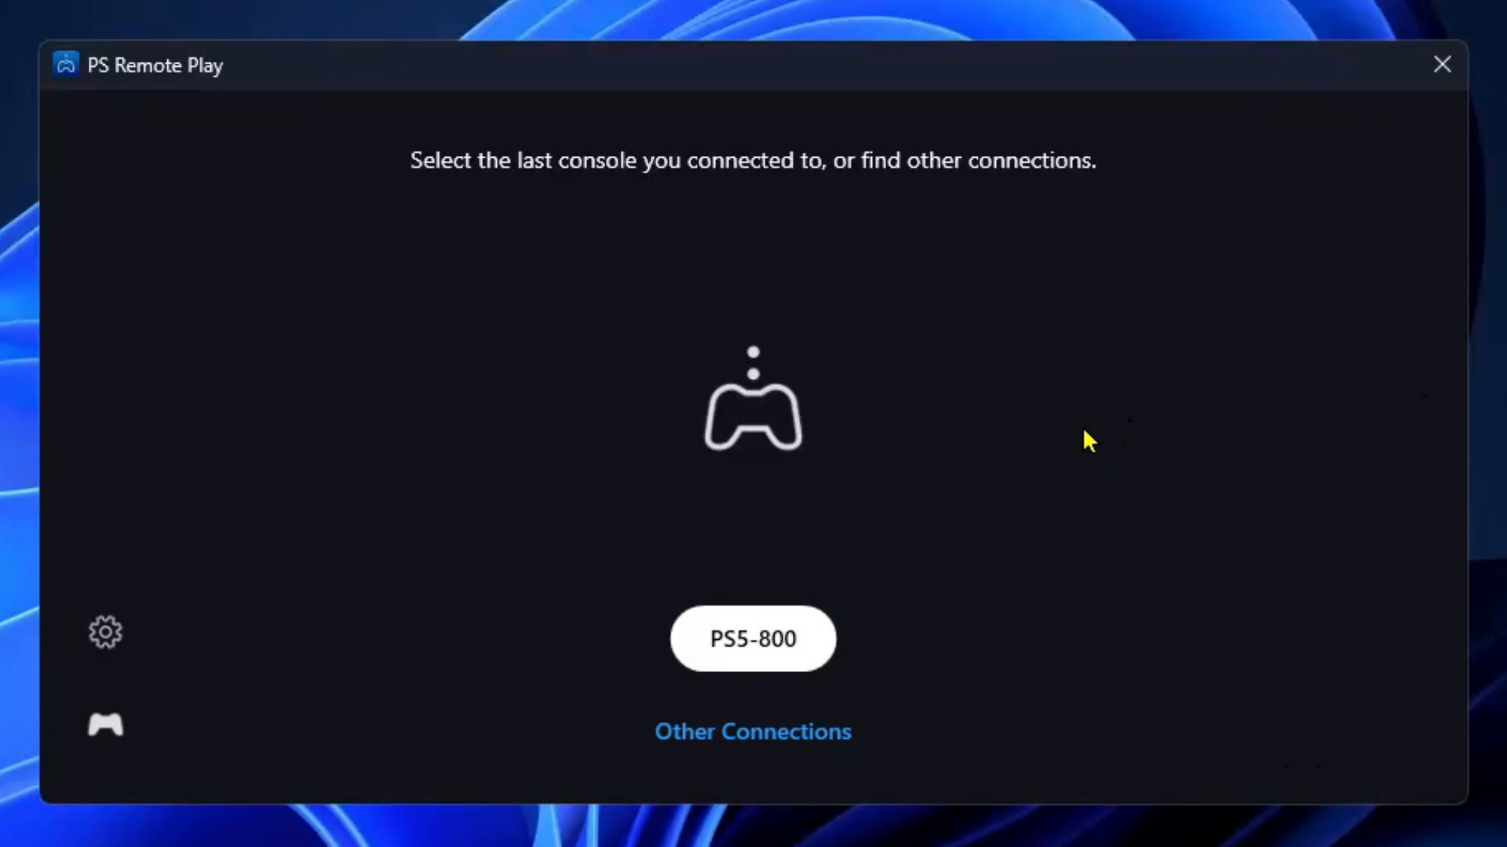
Read and dismiss the USB controller connection notice, then connect to console PS5-800.
{"action": "left_click", "coordinate": [752, 638]}
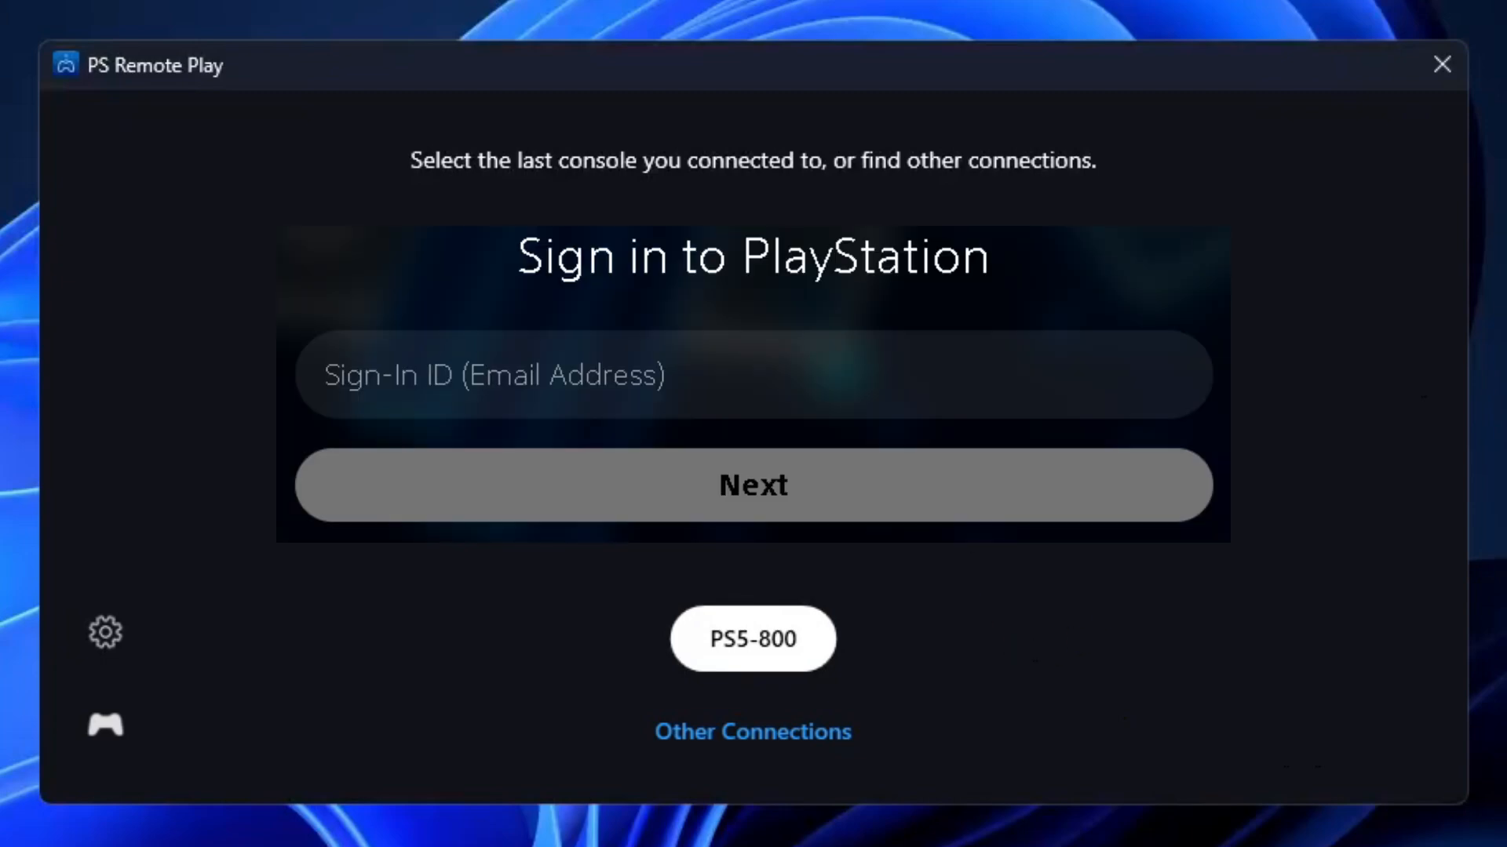
{"action": "left_click", "coordinate": [105, 725]}
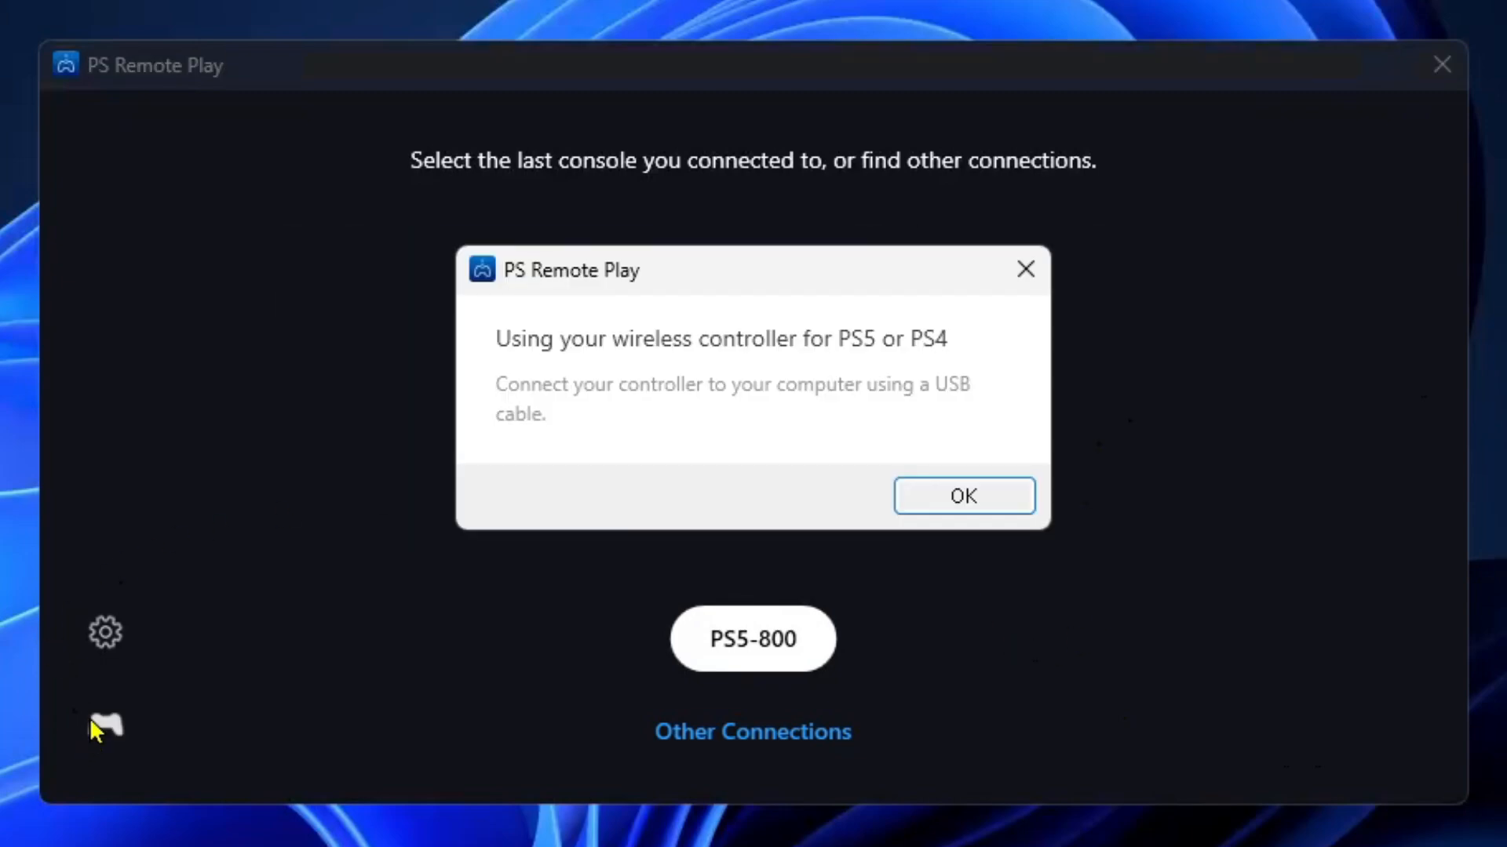
{"action": "mouse_move", "coordinate": [140, 723]}
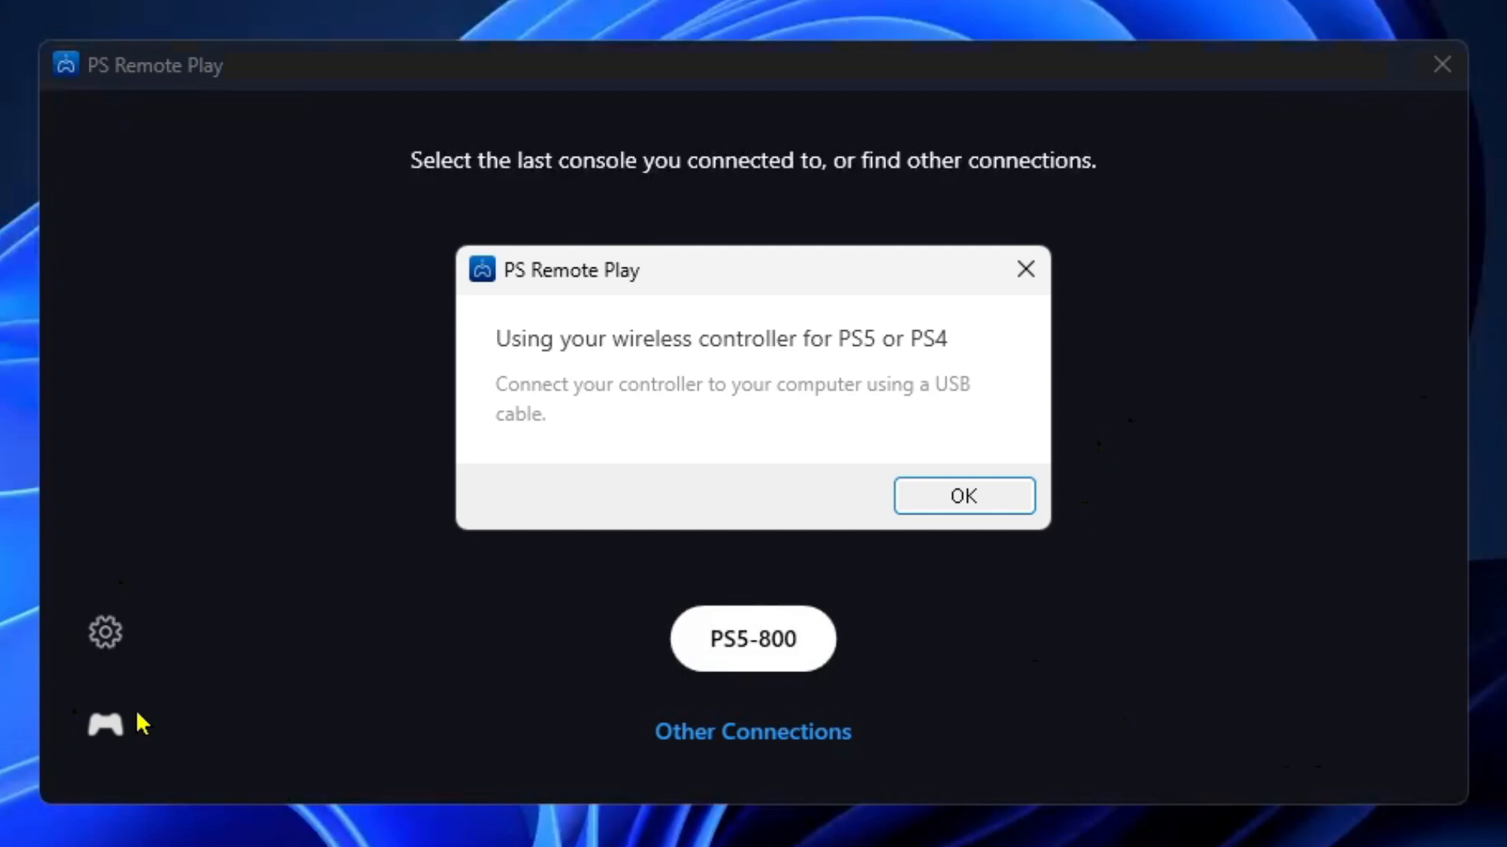
{"action": "mouse_move", "coordinate": [146, 716]}
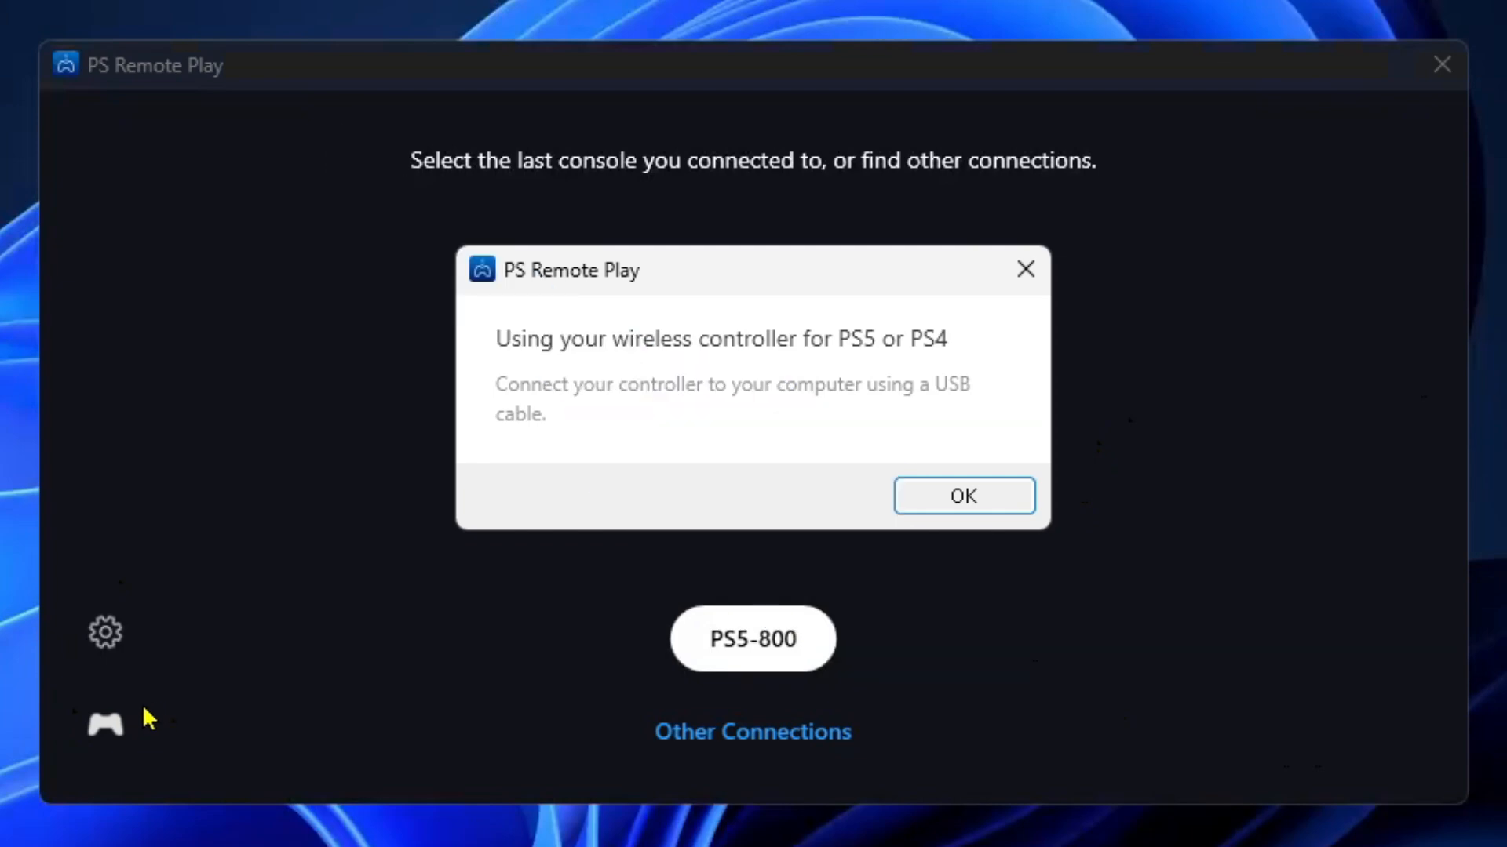
{"action": "left_click", "coordinate": [962, 496]}
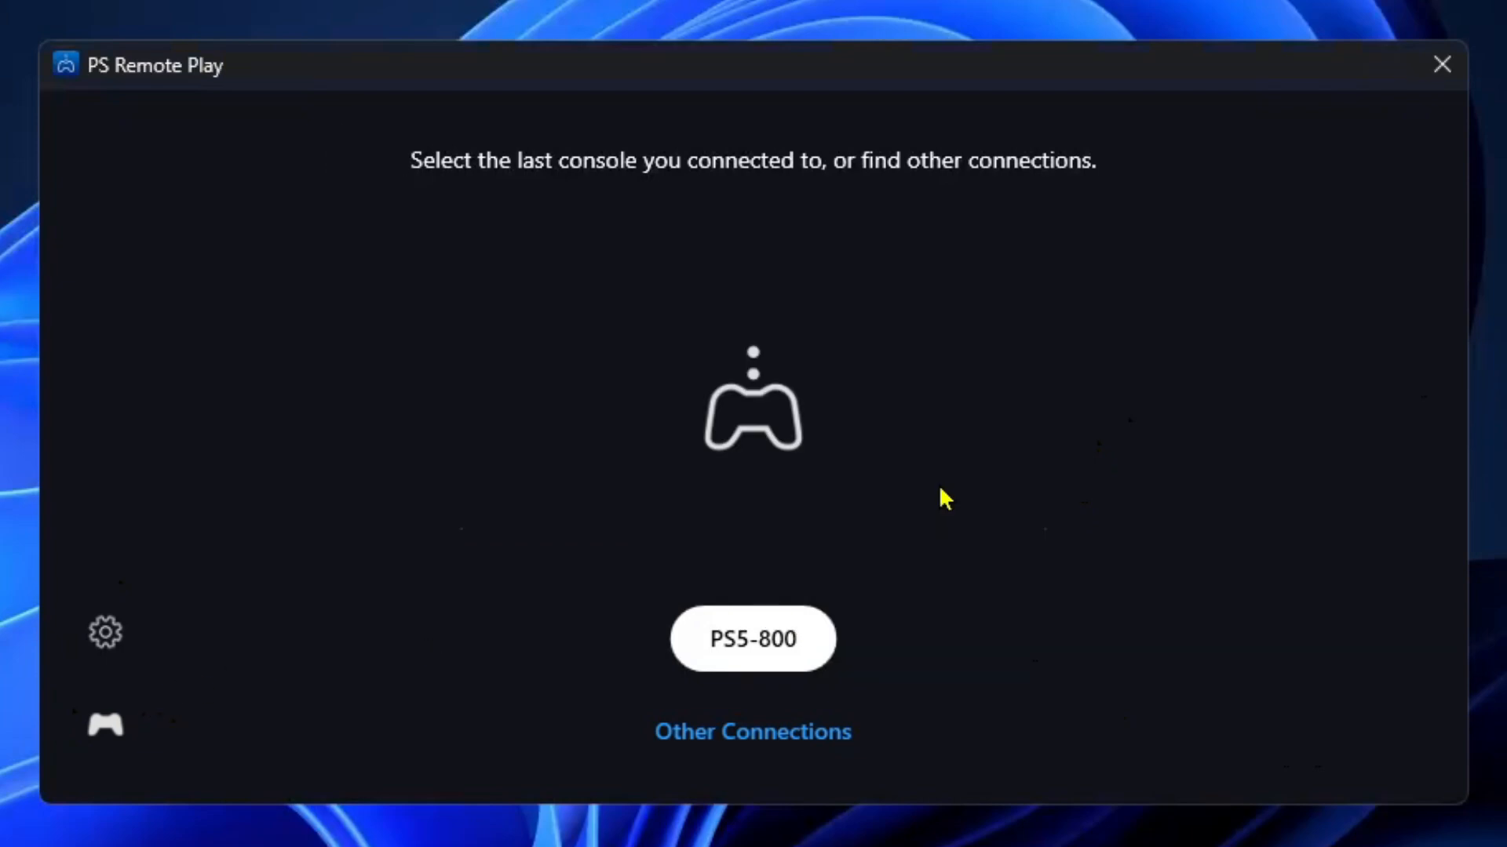
{"action": "mouse_move", "coordinate": [730, 445]}
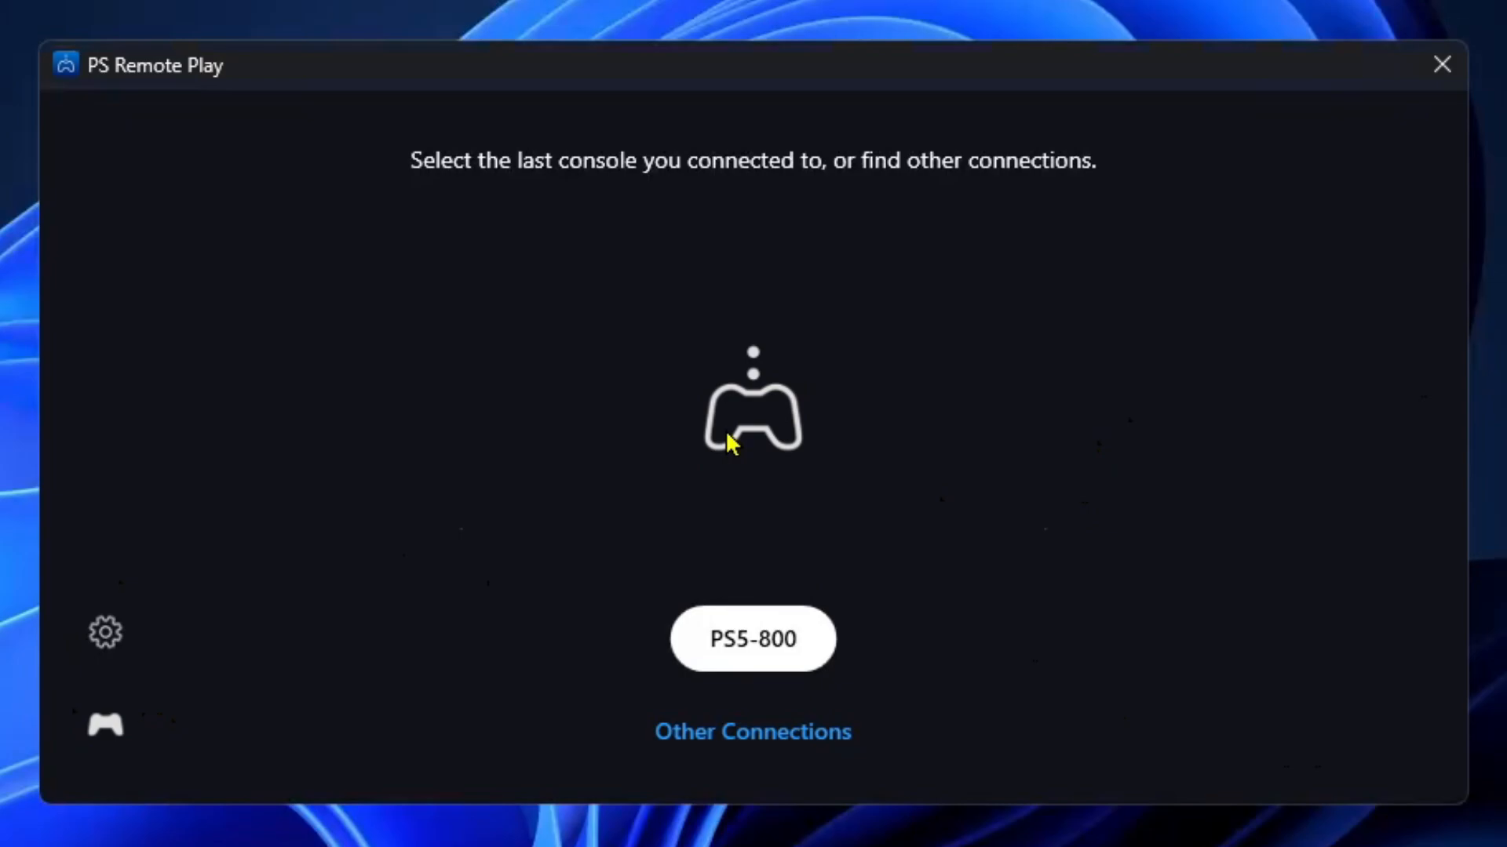
{"action": "left_click", "coordinate": [753, 638]}
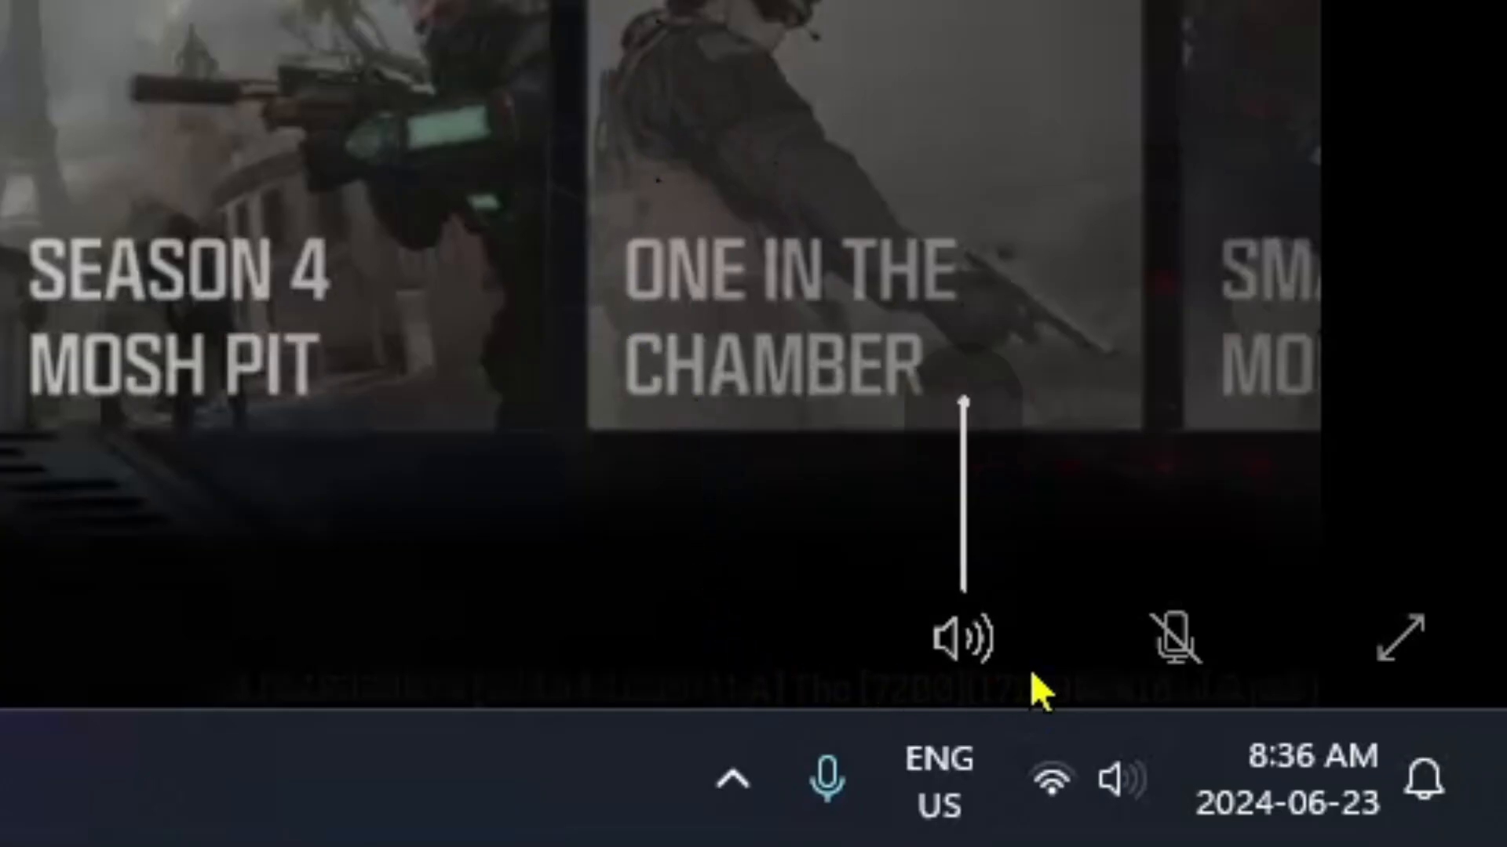
{"action": "mouse_move", "coordinate": [985, 591]}
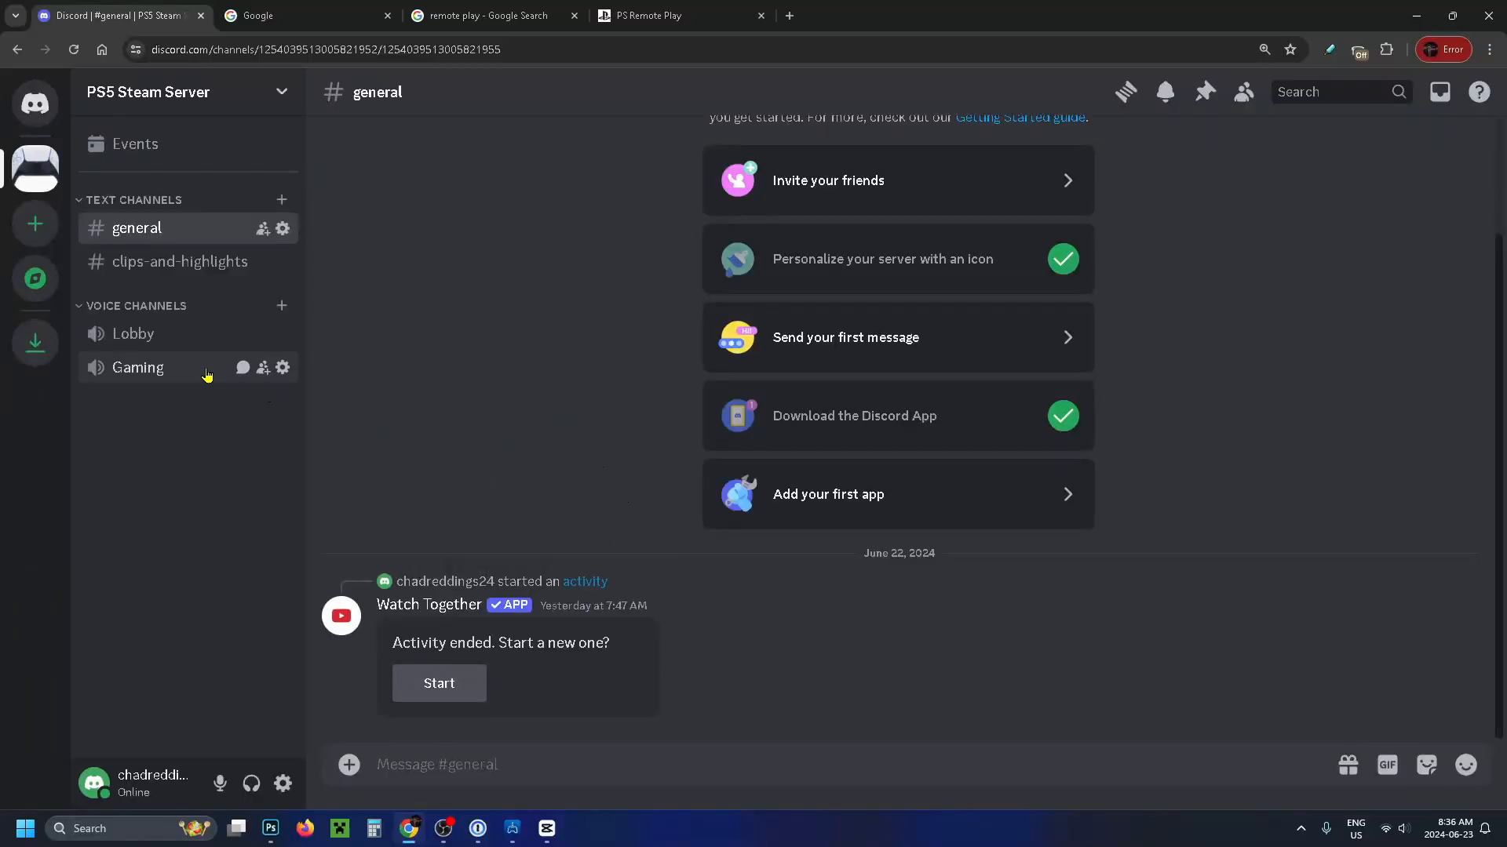
Join the Gaming voice channel on the Discord server while the PS5 stream runs.
{"action": "left_click", "coordinate": [137, 367]}
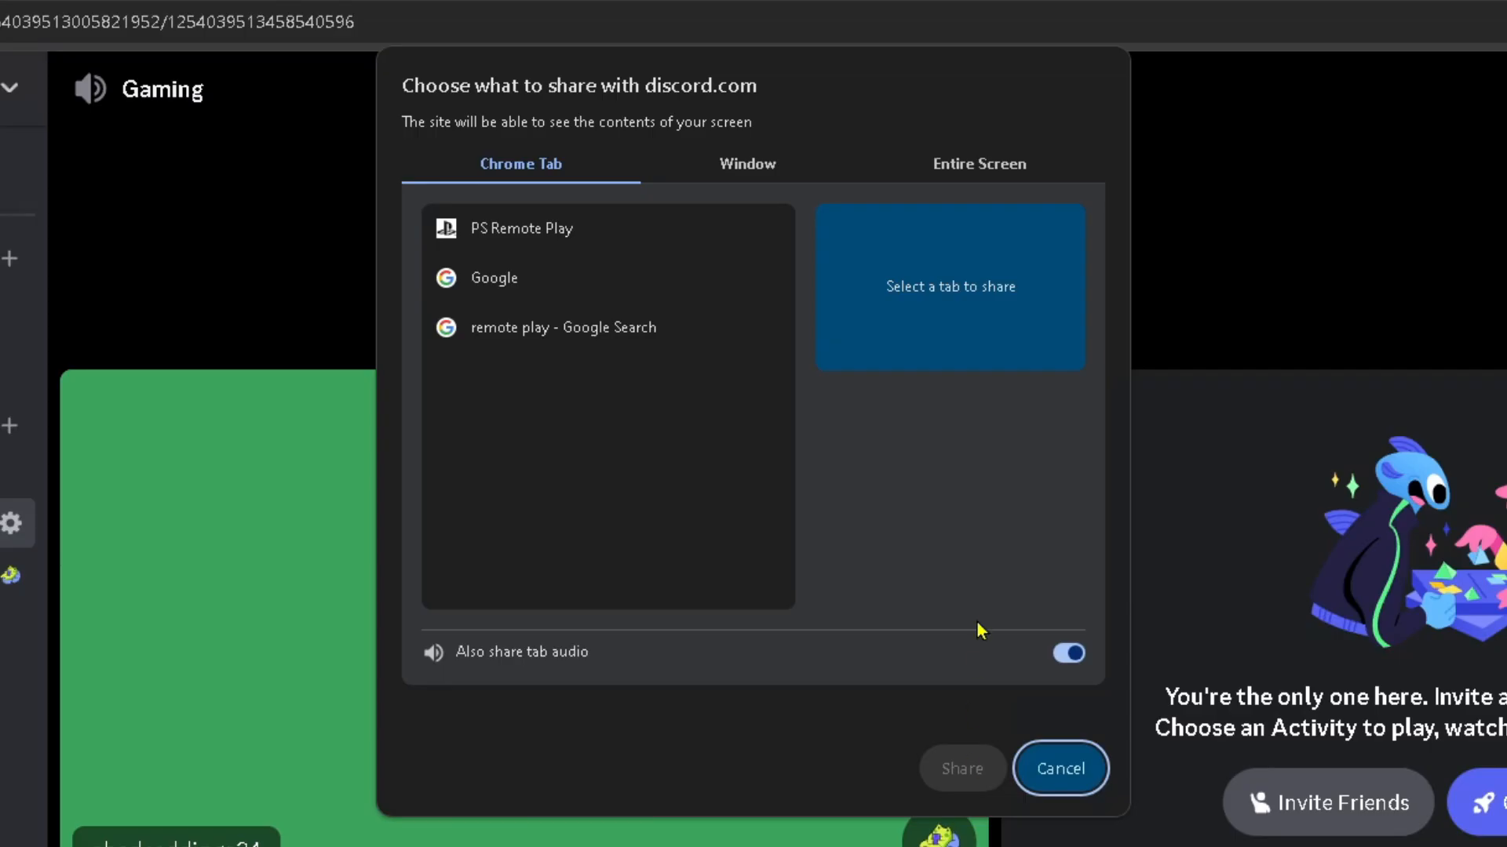
Share the Entire screen with system audio enabled in the Gaming voice channel.
{"action": "left_click", "coordinate": [979, 163]}
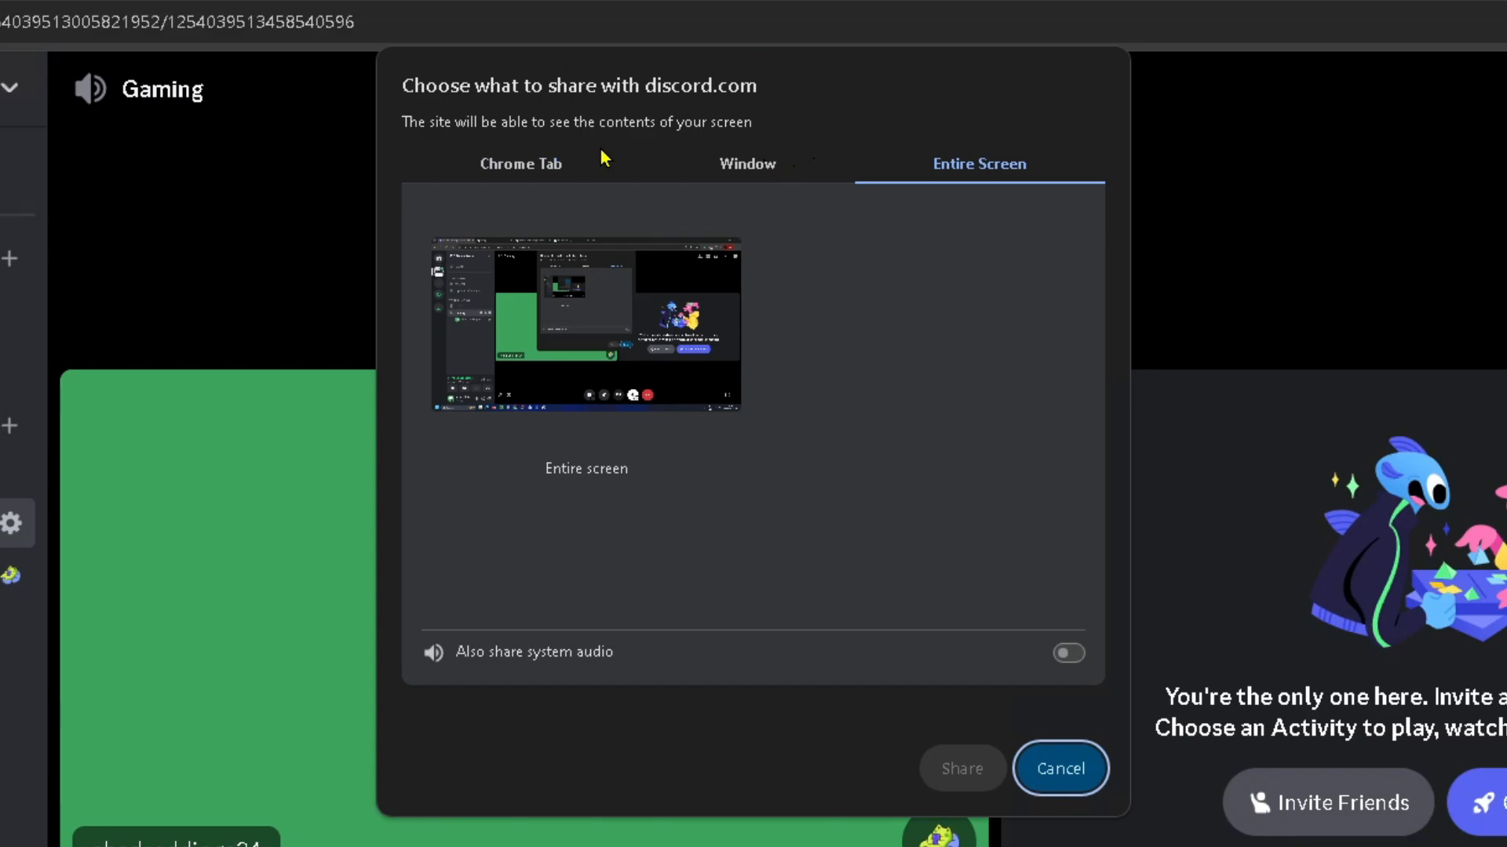
{"action": "mouse_move", "coordinate": [711, 407]}
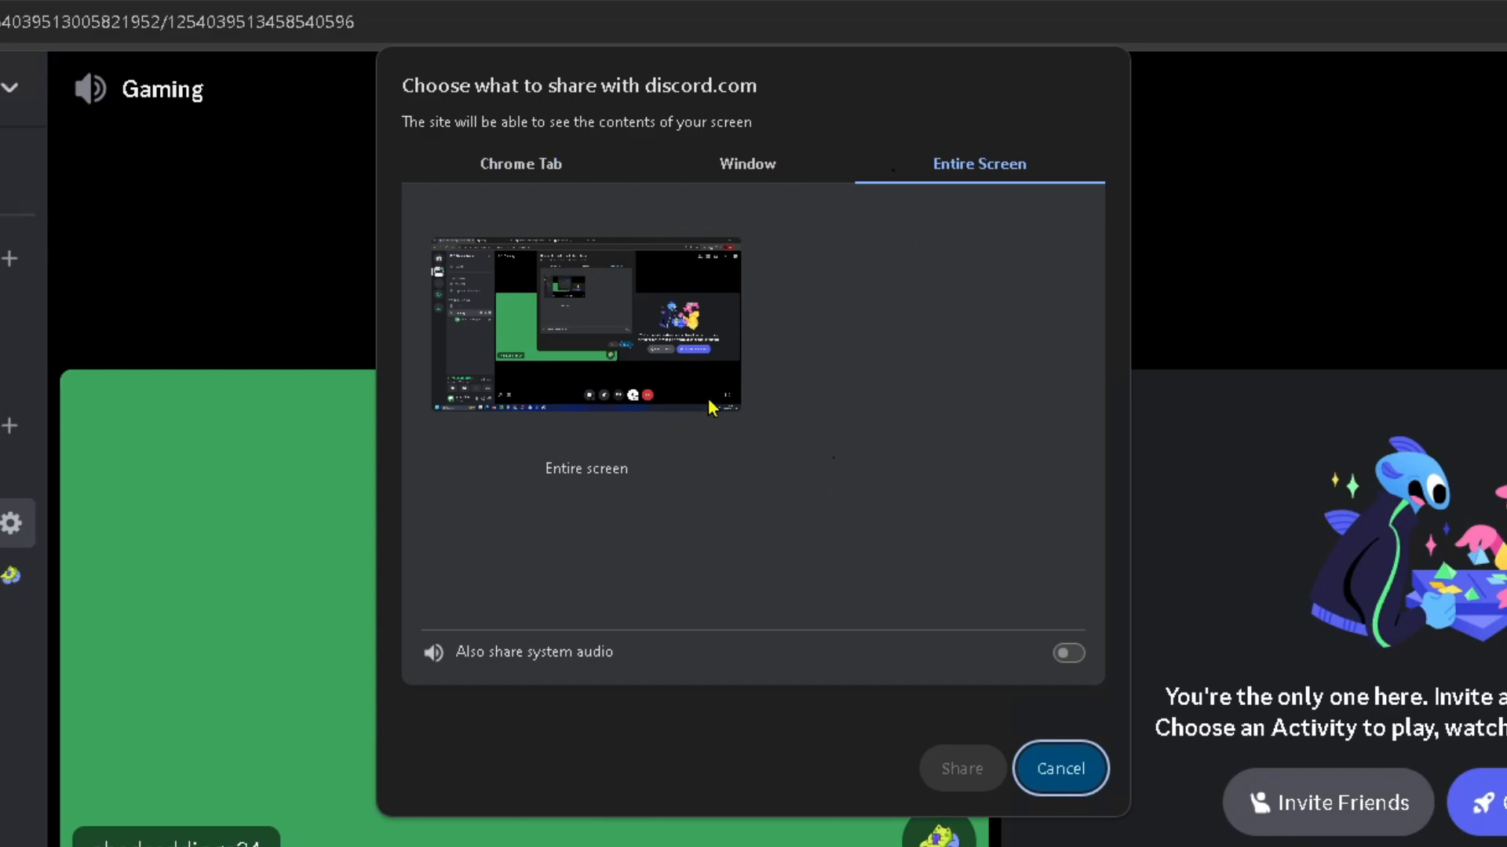
{"action": "mouse_move", "coordinate": [858, 671]}
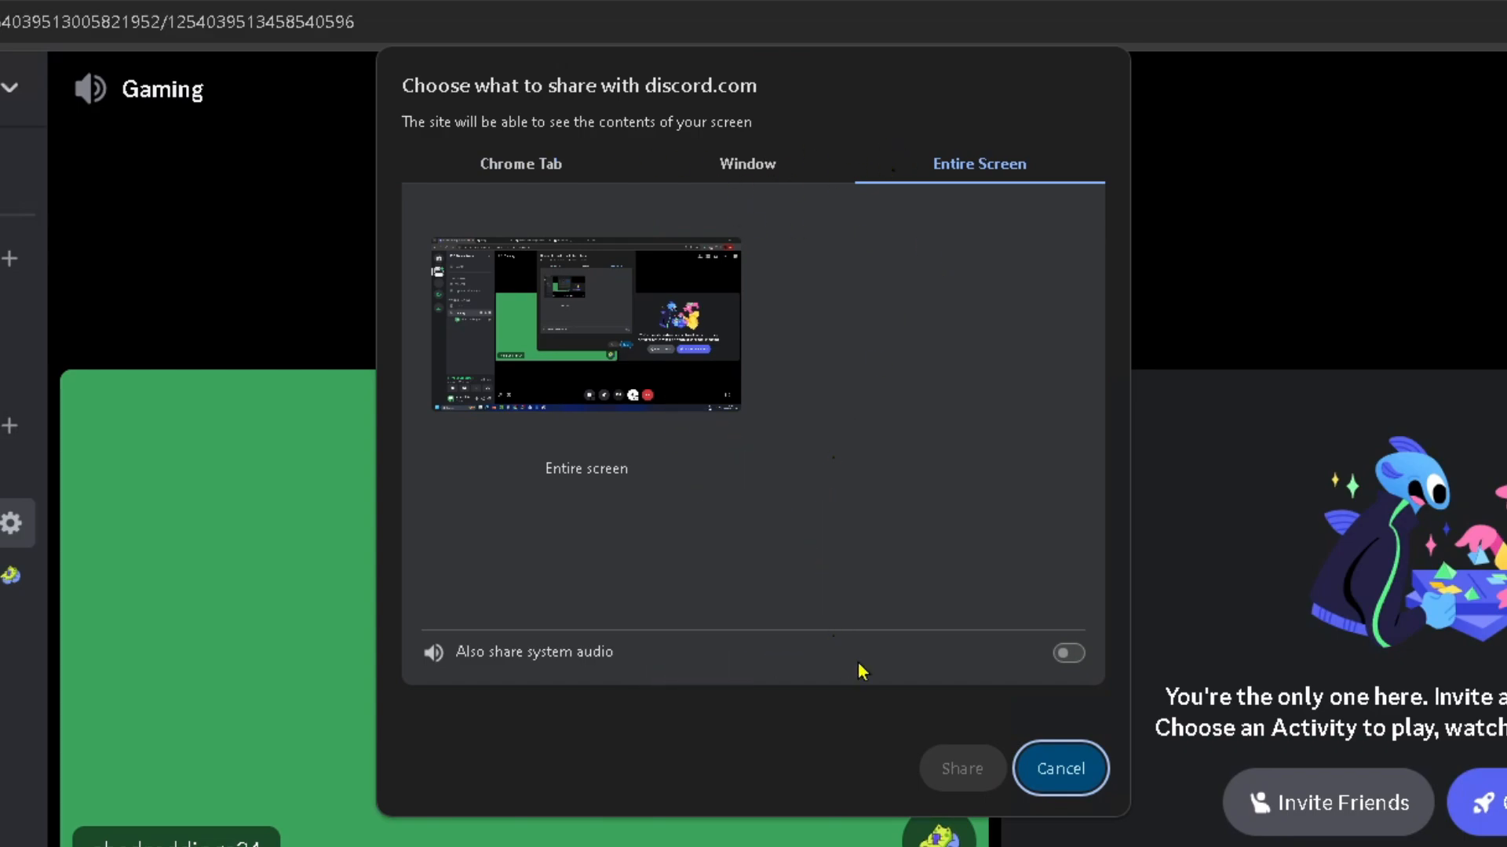
{"action": "left_click", "coordinate": [586, 326]}
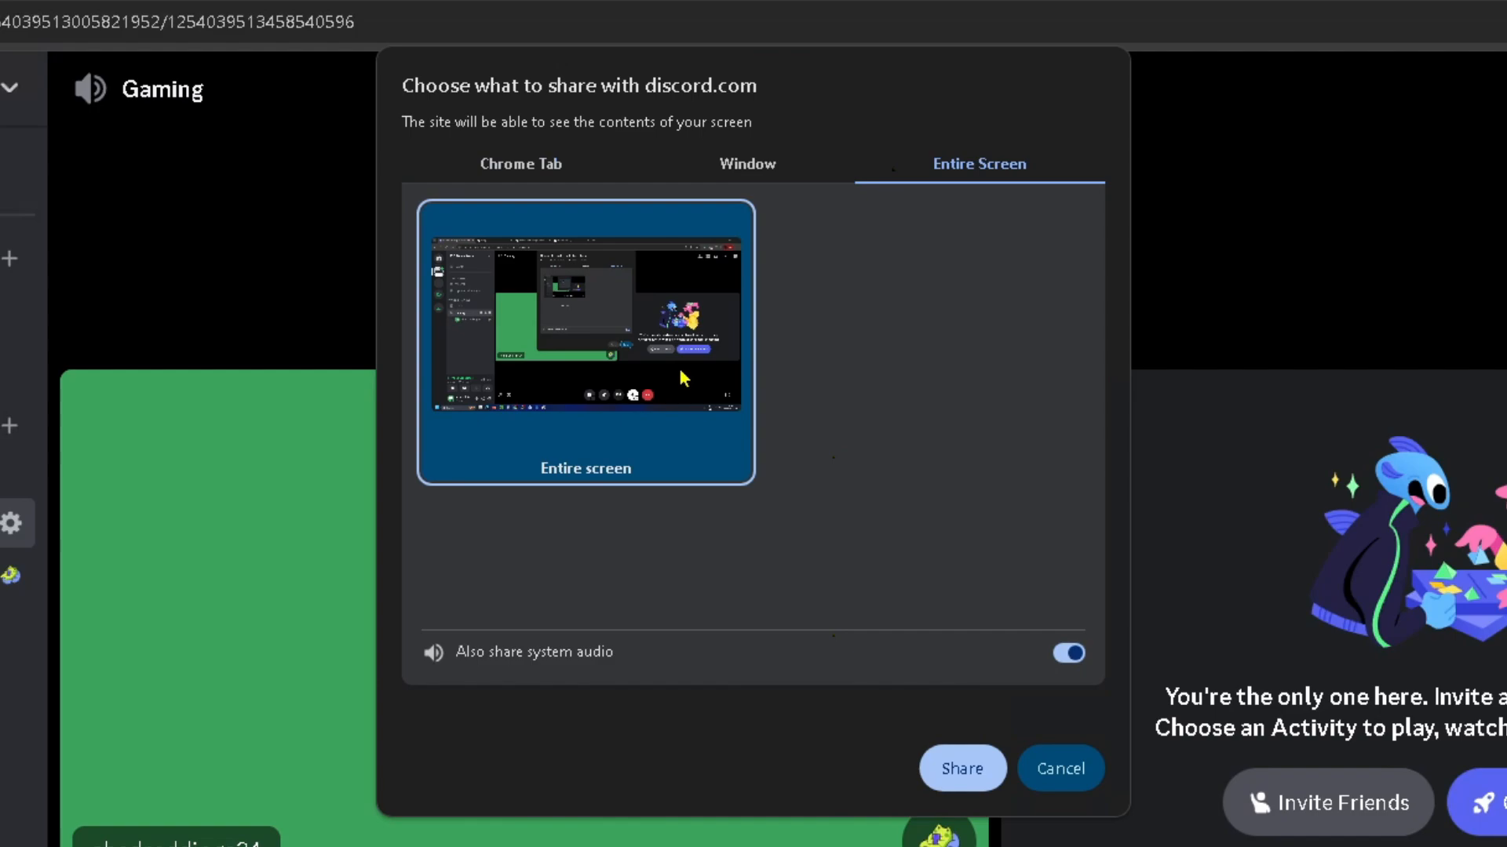
{"action": "left_click", "coordinate": [960, 767]}
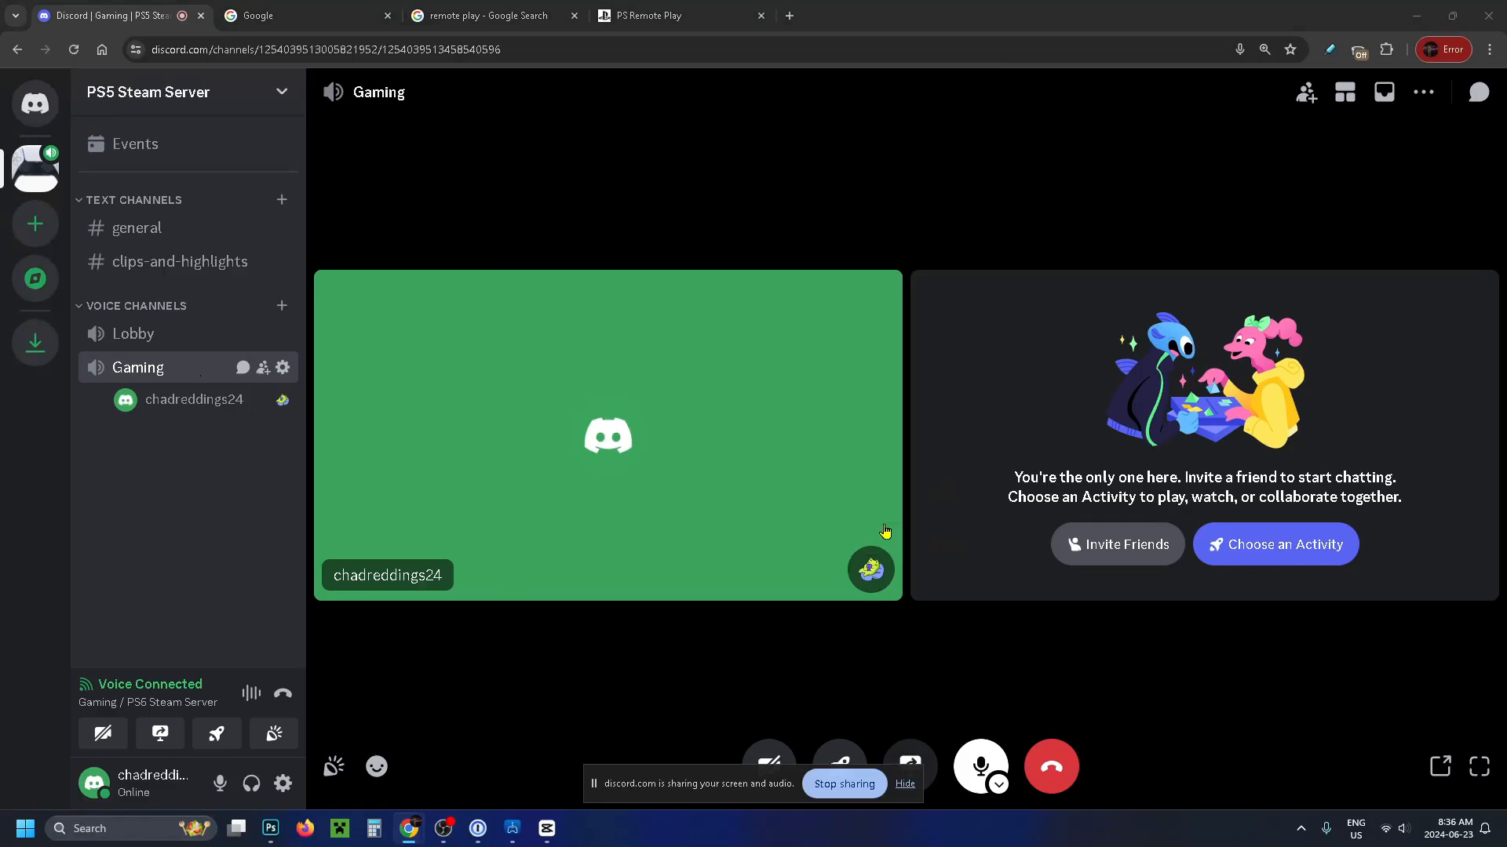